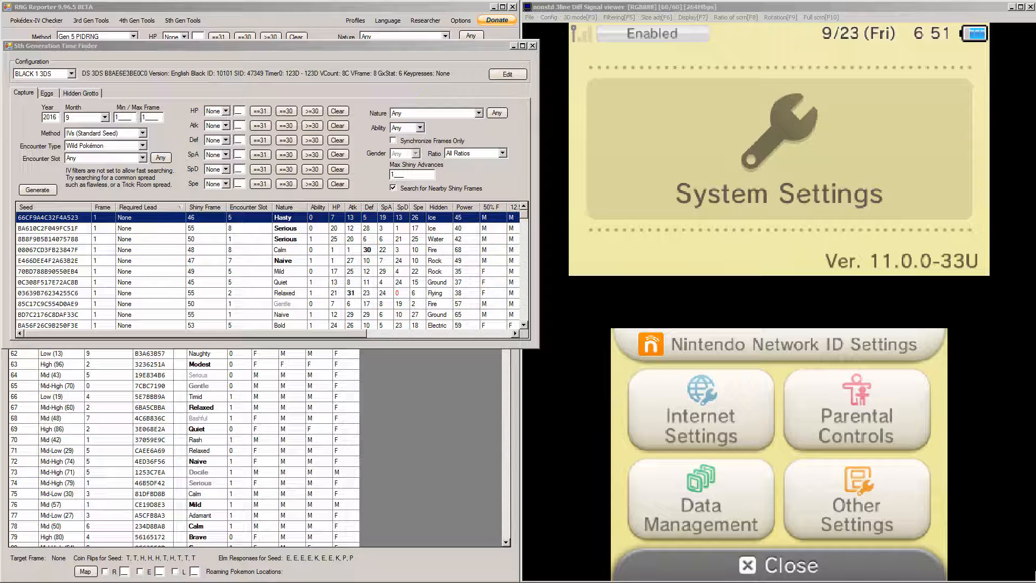
pyautogui.moveTo(361, 338)
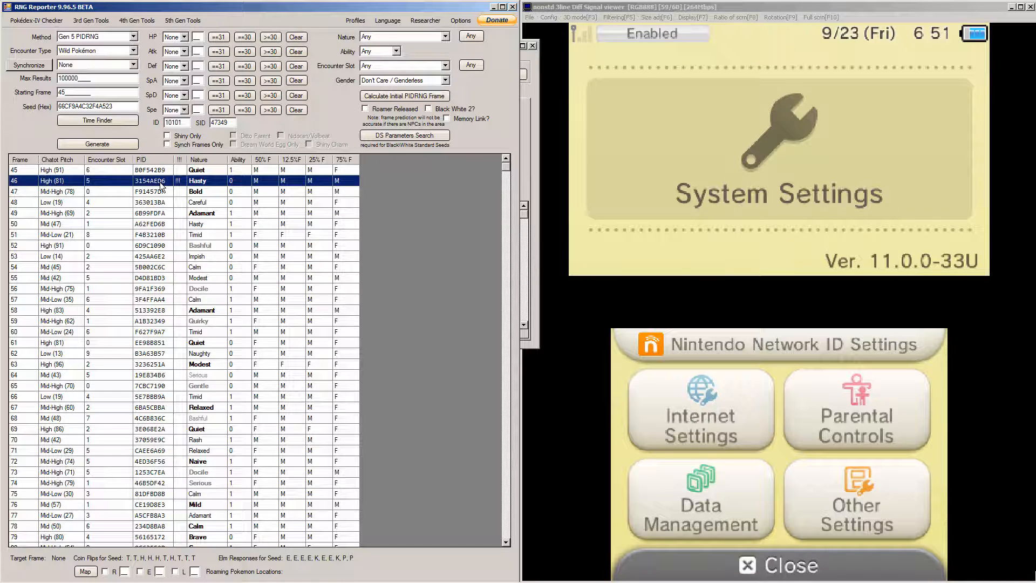
pyautogui.moveTo(678, 222)
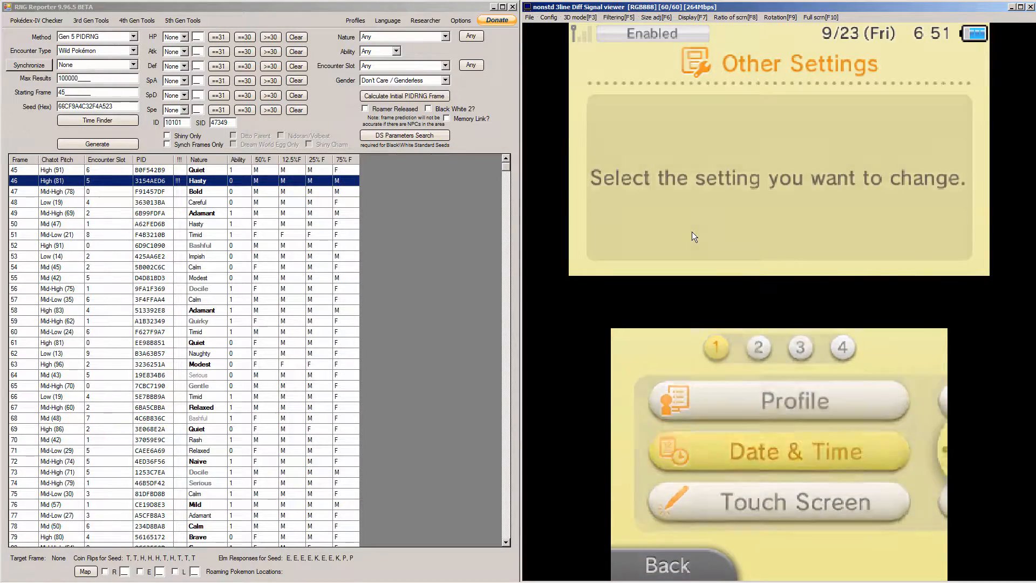
# Step: Keep the 3DS date at 09/23/2016 and lower the clock minutes toward 47
pyautogui.click(776, 452)
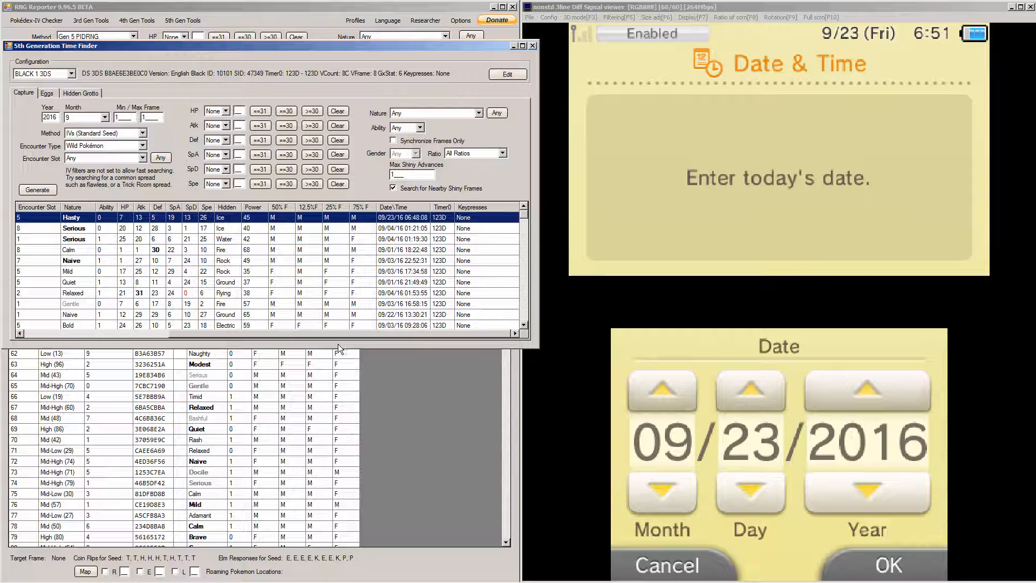
pyautogui.moveTo(306, 244)
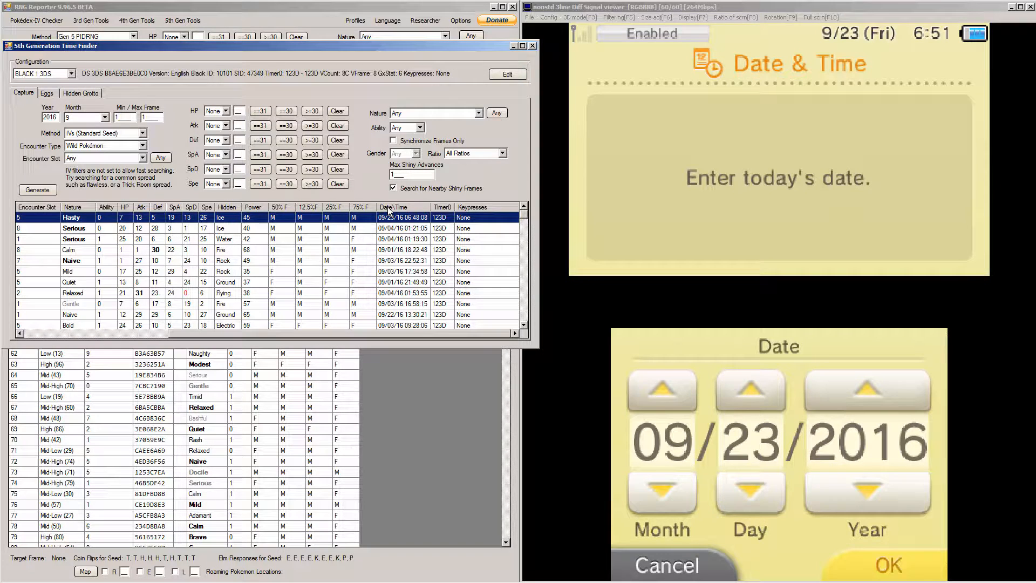
pyautogui.click(888, 563)
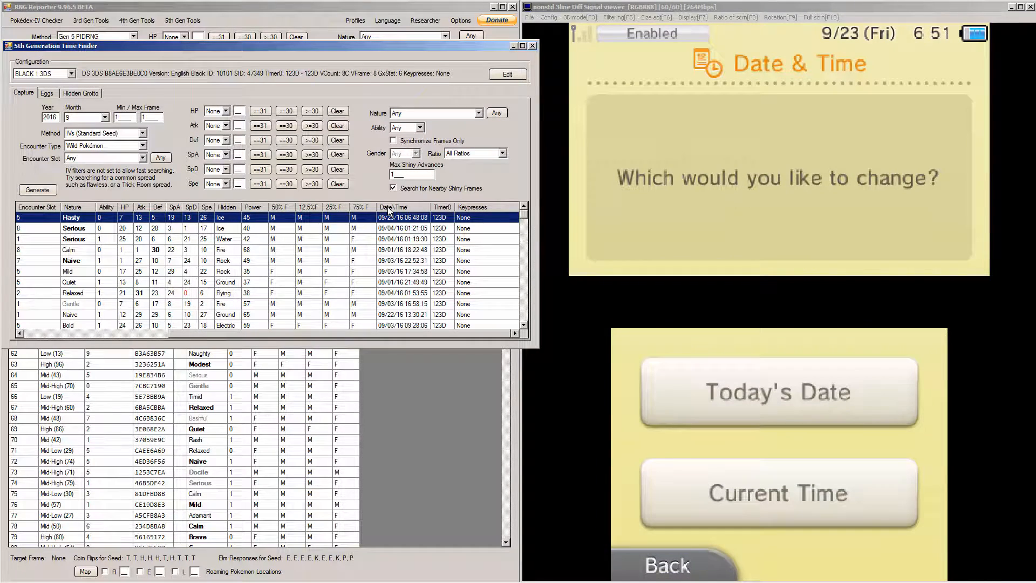
pyautogui.click(776, 493)
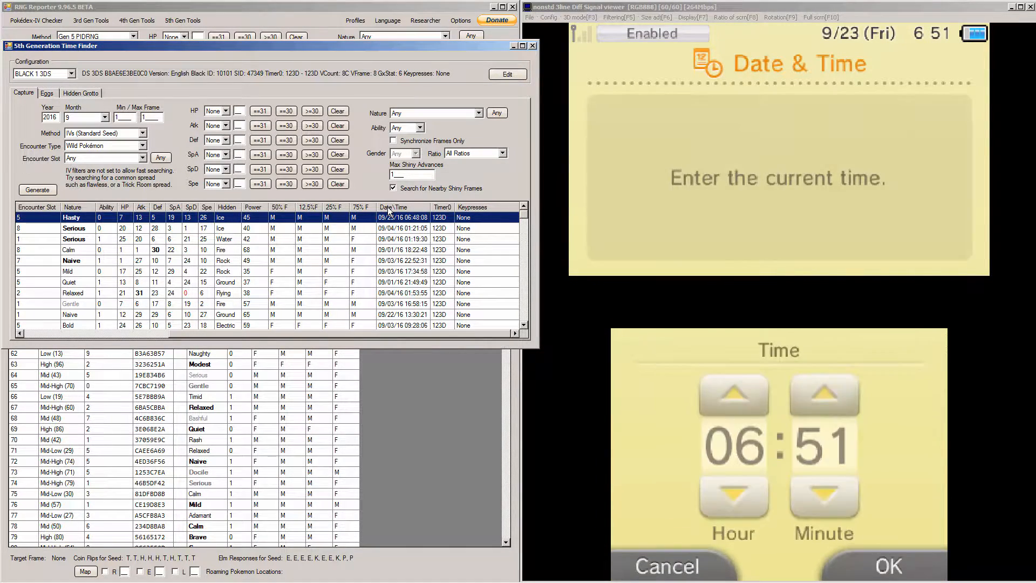
pyautogui.click(823, 501)
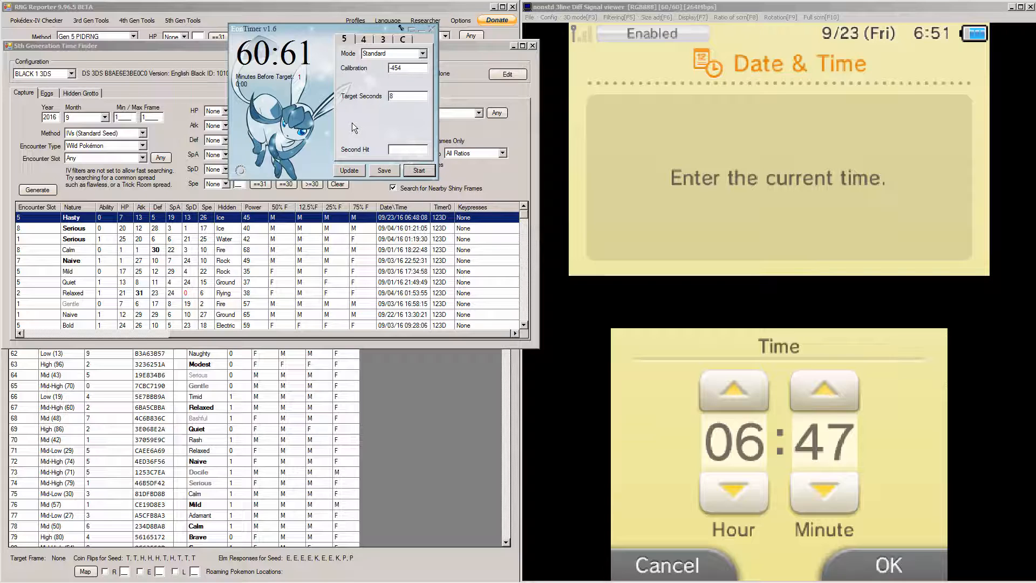
# Step: Start Eon Timer's countdown toward the 8-second target
pyautogui.click(419, 170)
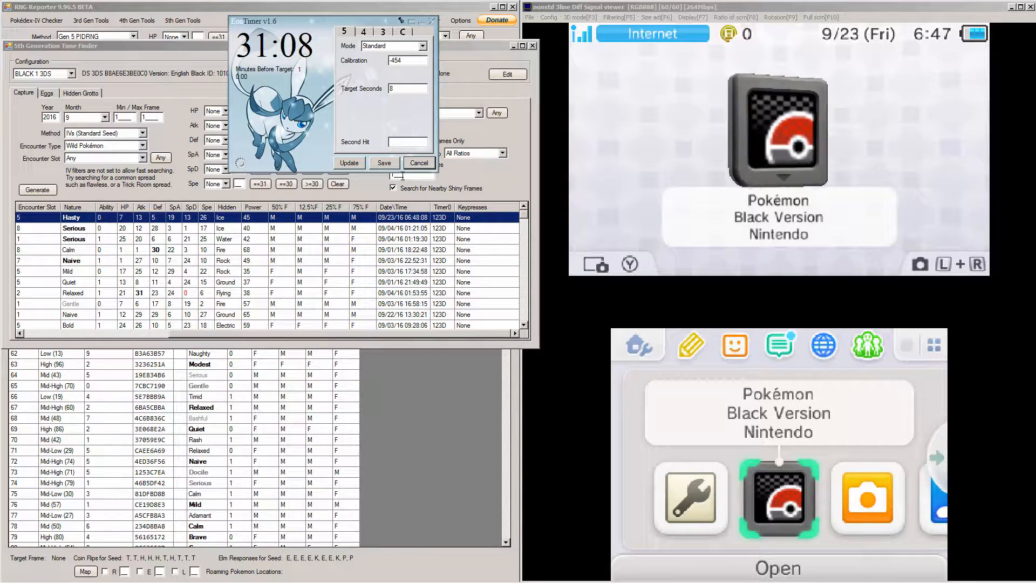
# Step: Launch Pokémon Black Version from the 3DS home menu
pyautogui.click(419, 163)
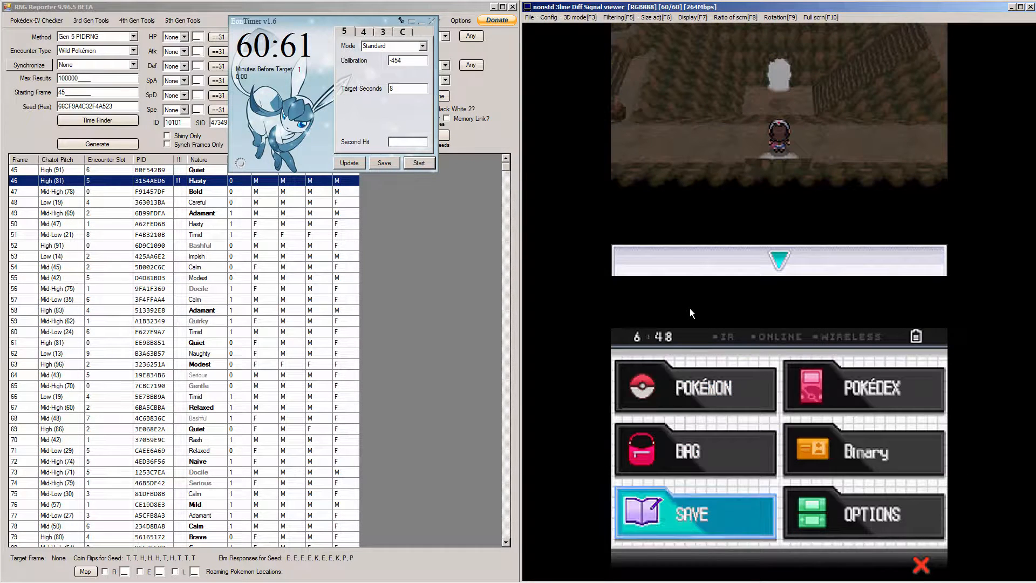
pyautogui.click(694, 513)
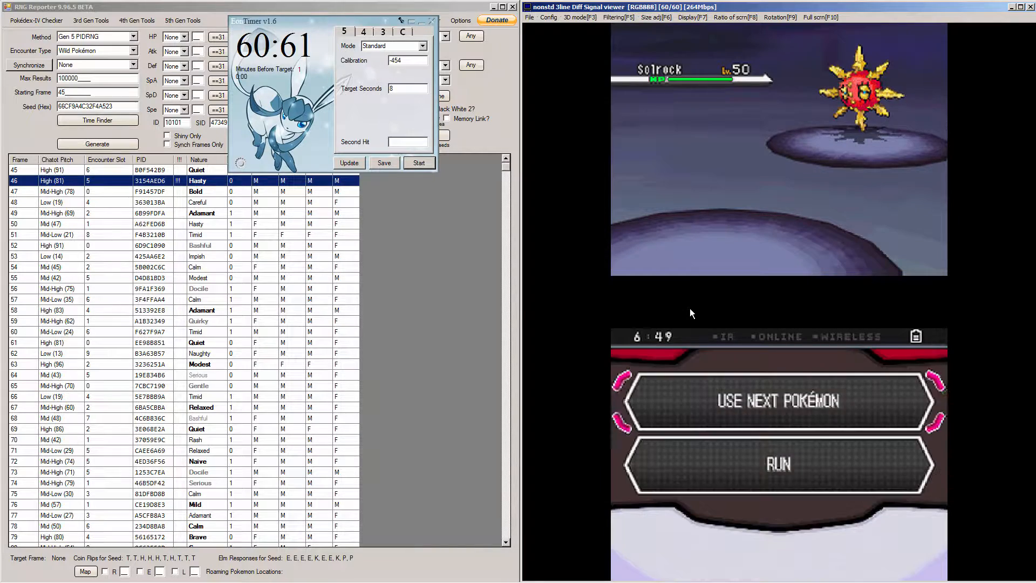
# Step: Pick an Ultra Ball from the Bag and throw it at the level 50 Solrock
pyautogui.click(779, 401)
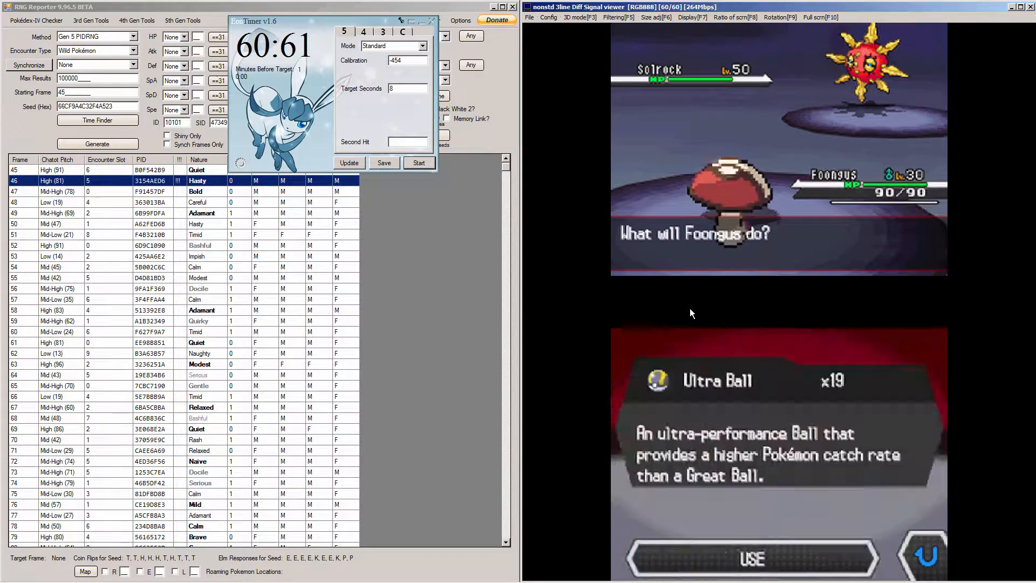
pyautogui.click(751, 559)
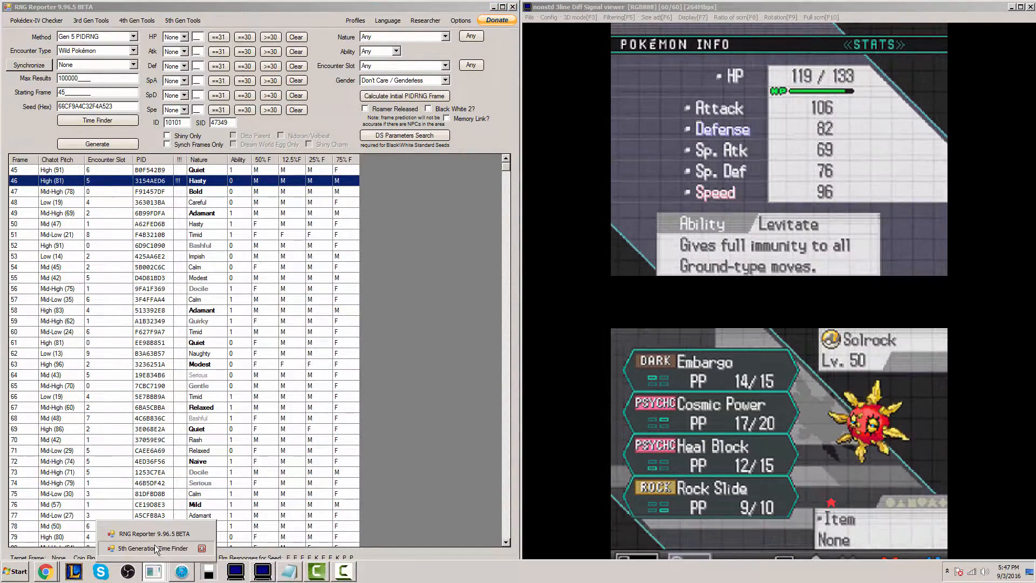
# Step: Switch to RNG Reporter's 5th Generation Time Finder window from the taskbar
pyautogui.click(153, 548)
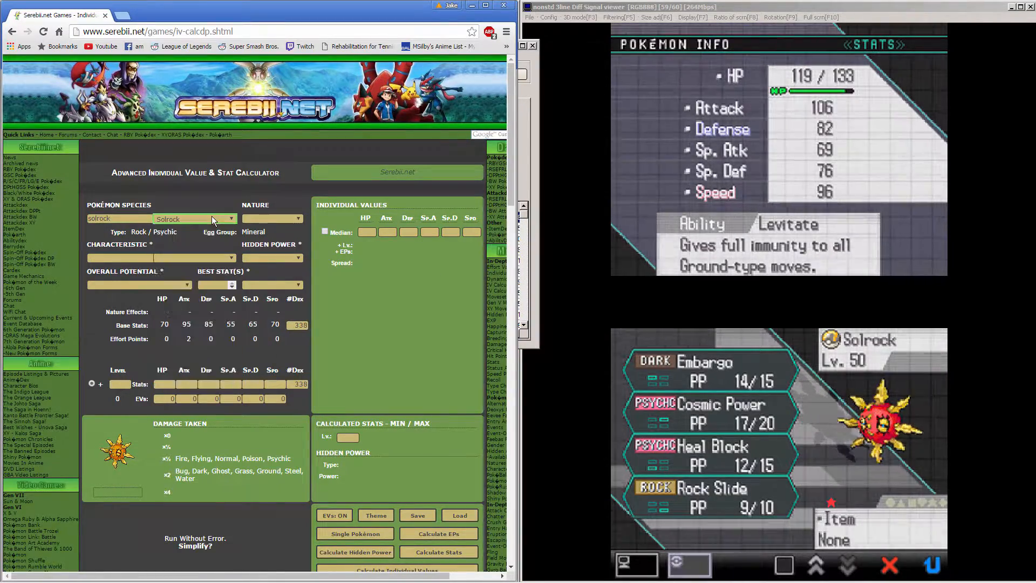
# Step: Select Solrock as the species in Serebii's IV calculator
pyautogui.click(271, 218)
pyautogui.write('alert')
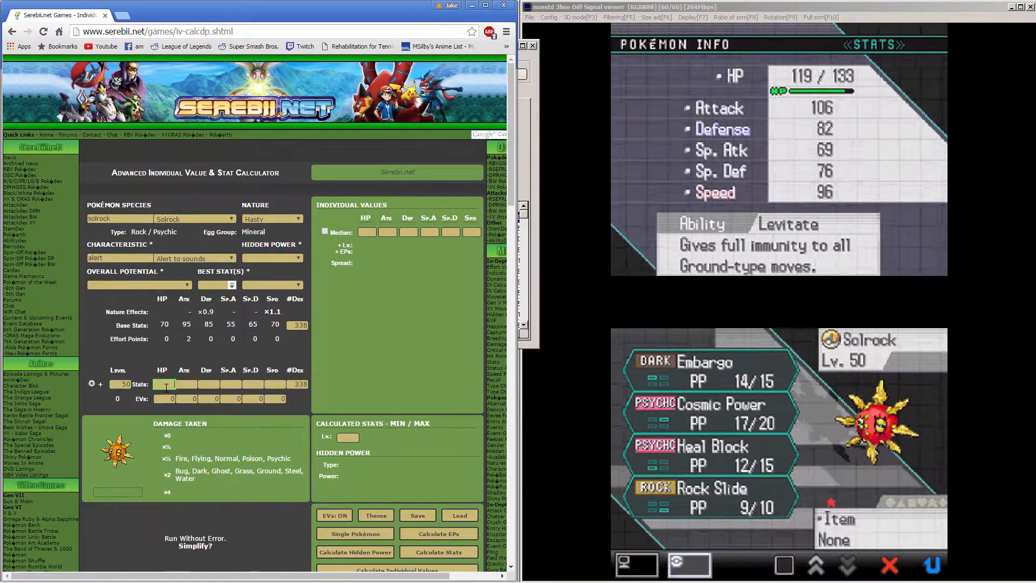
# Step: Enter Solrock's HP 133 and Attack 106 stats
pyautogui.write('133')
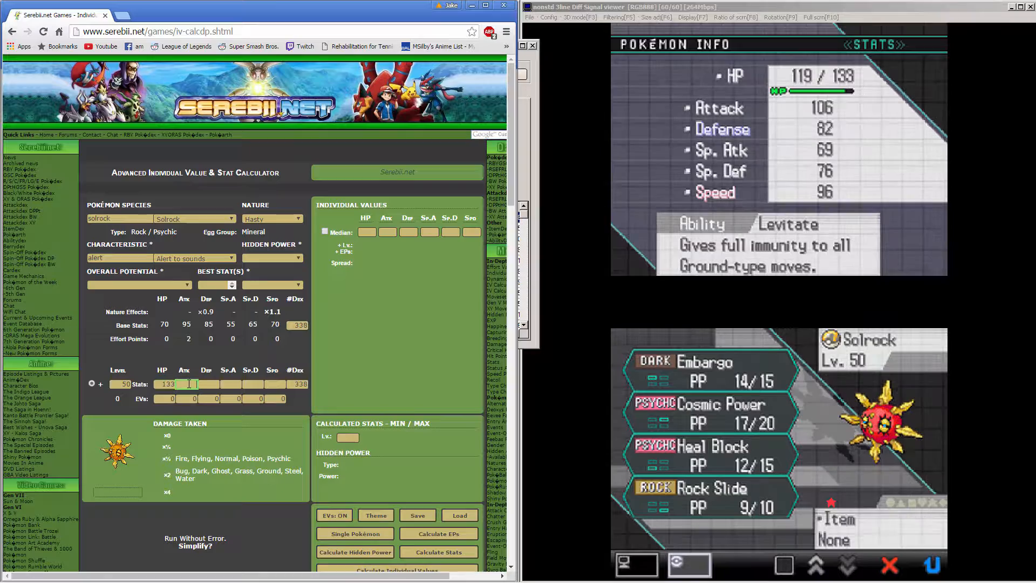
pyautogui.write('106')
pyautogui.click(276, 384)
pyautogui.write('96')
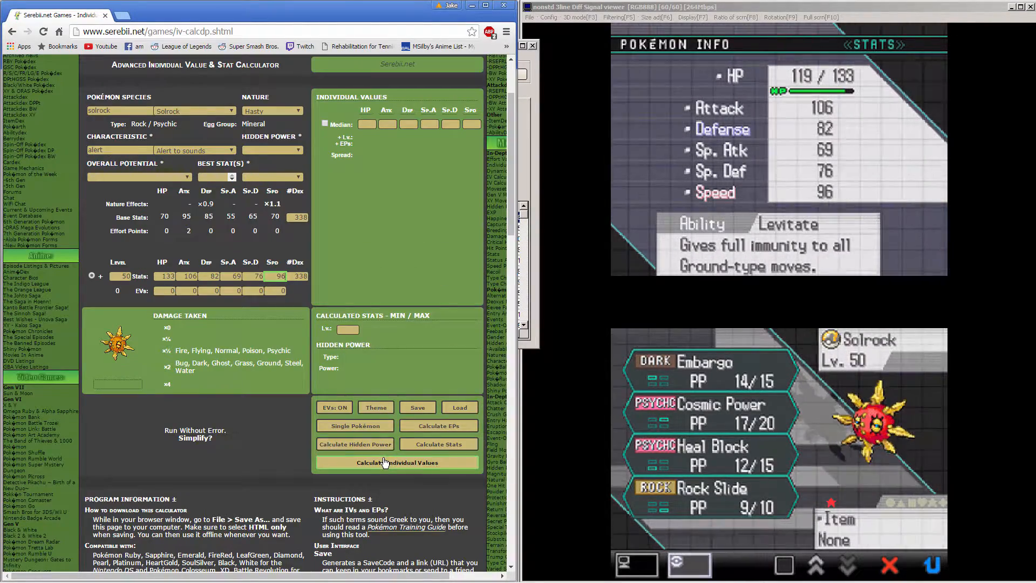
# Step: Calculate Solrock's IVs and compare them with RNG Reporter's predicted 7/13/5/19/13/26
pyautogui.click(396, 463)
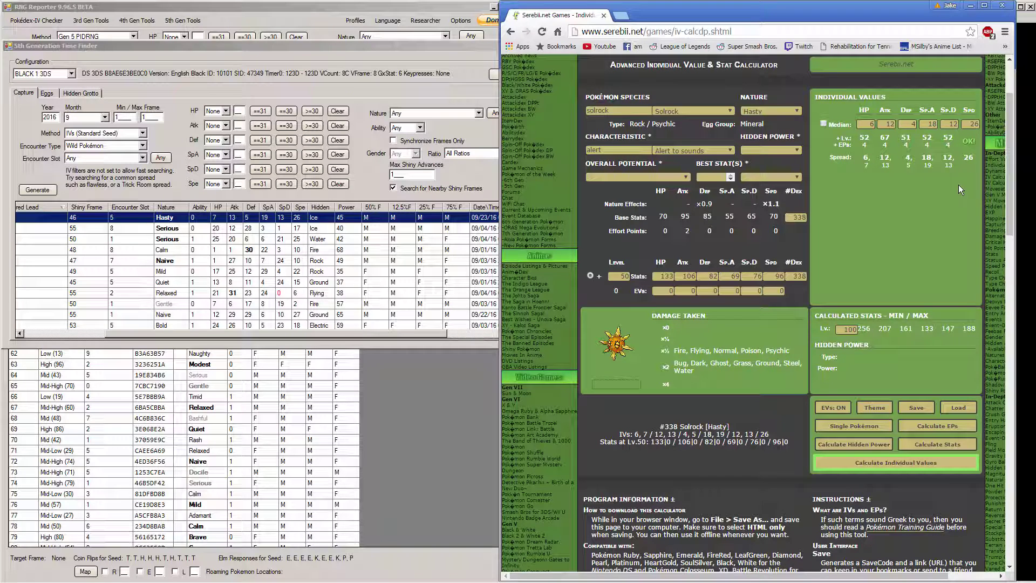
pyautogui.moveTo(866, 176)
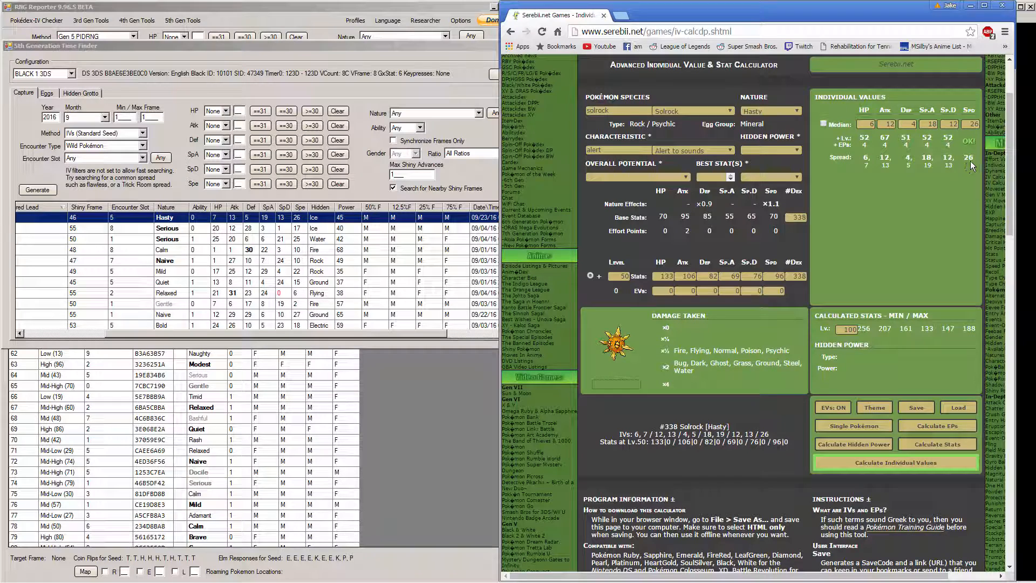
pyautogui.moveTo(858, 177)
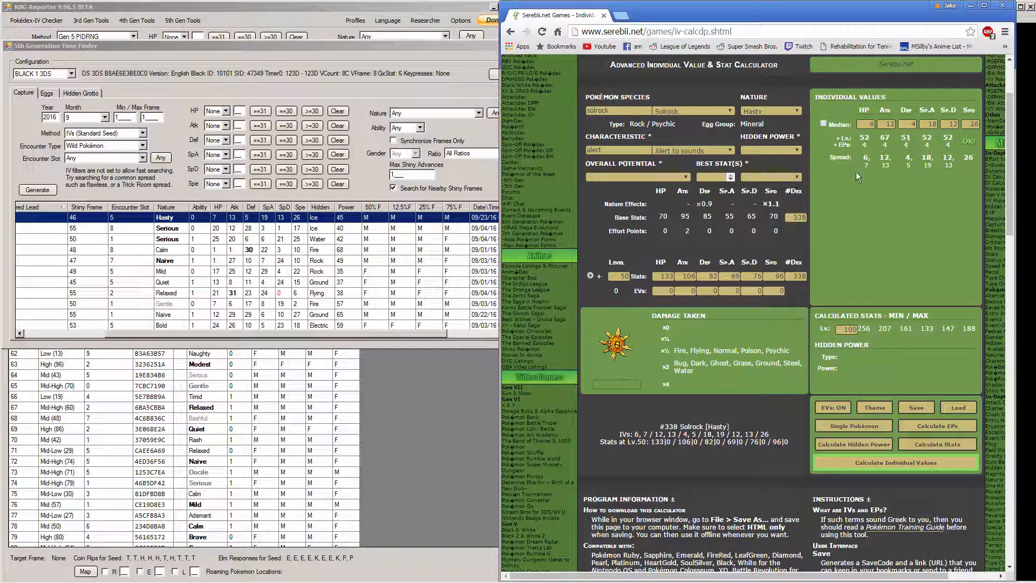
pyautogui.moveTo(885, 160)
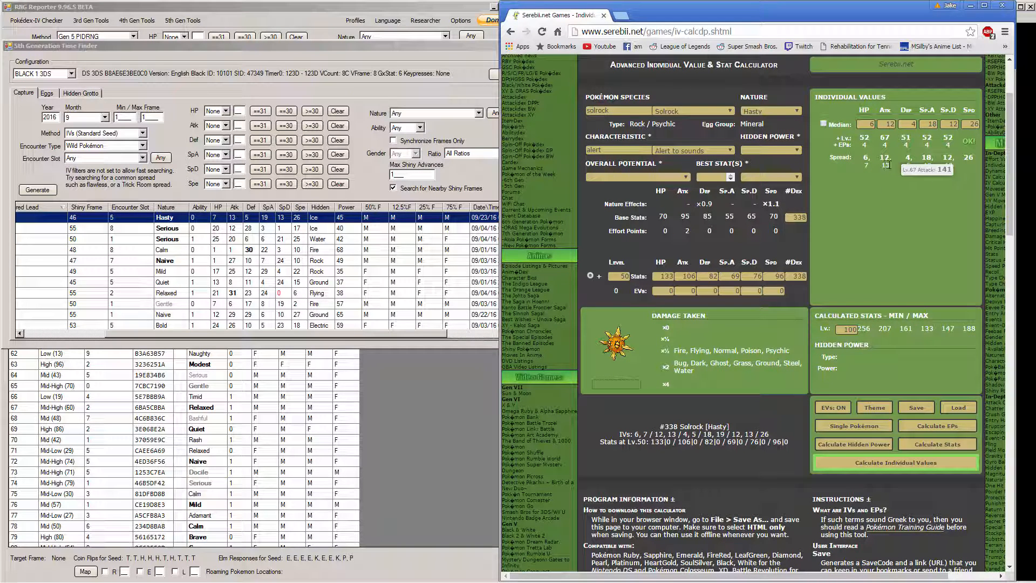